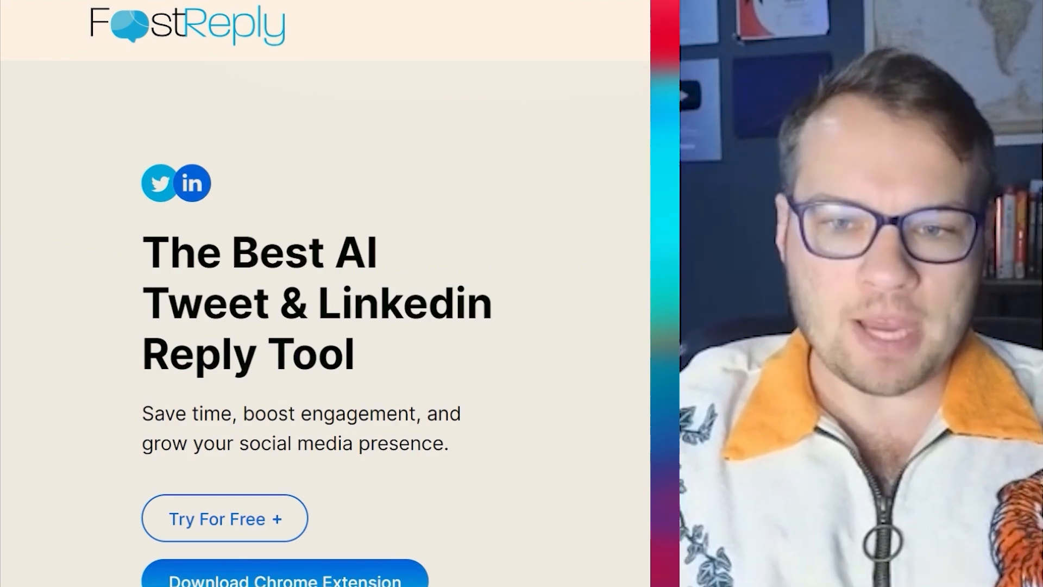
- Scroll the dashboard Home page and select the API license key for copying
{"action": "scroll", "scroll_direction": "down", "scroll_amount": 3}
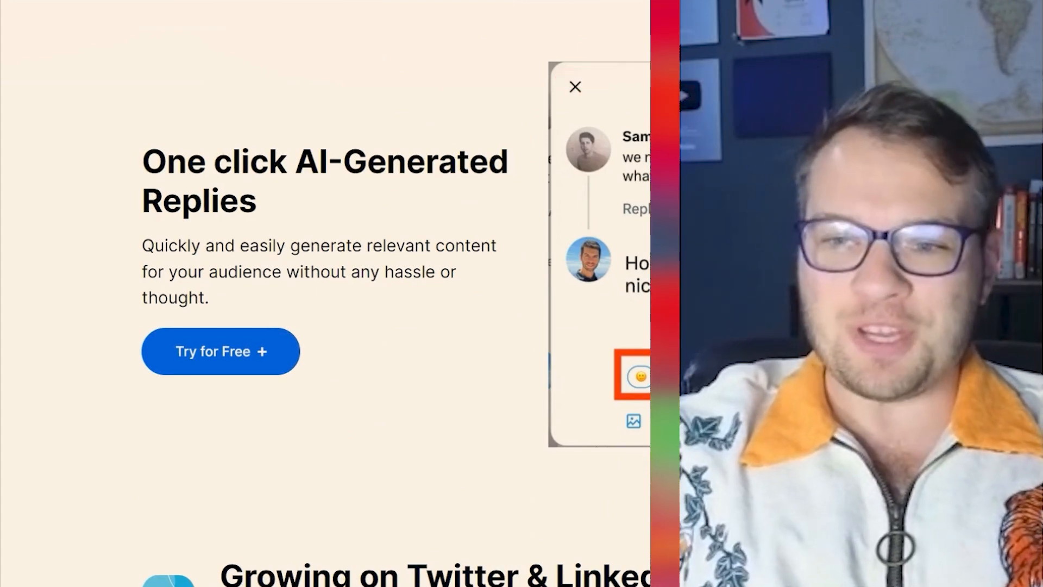
{"action": "scroll", "scroll_direction": "down", "scroll_amount": 3}
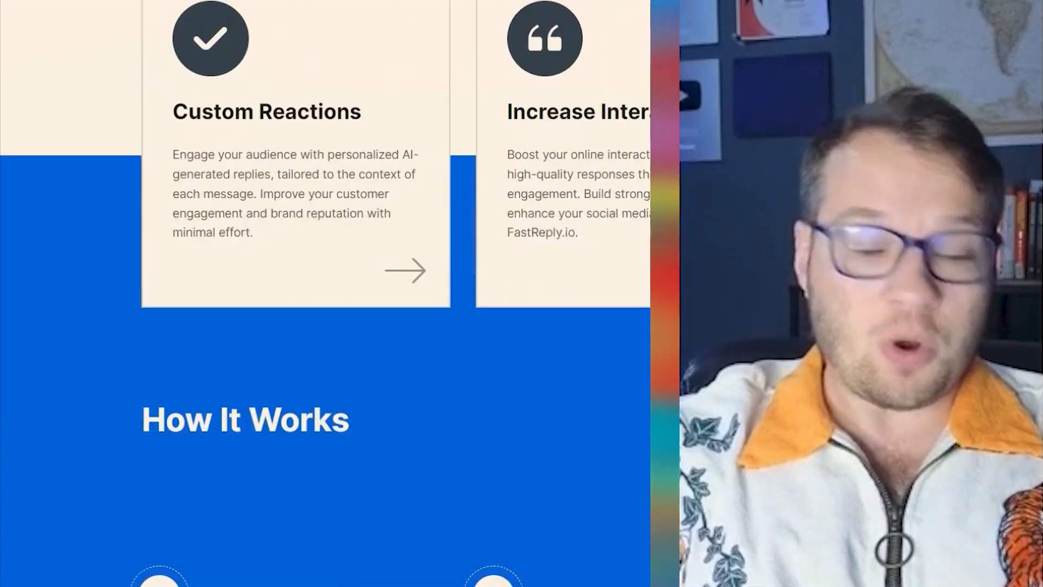
{"action": "scroll", "scroll_direction": "down", "scroll_amount": 3}
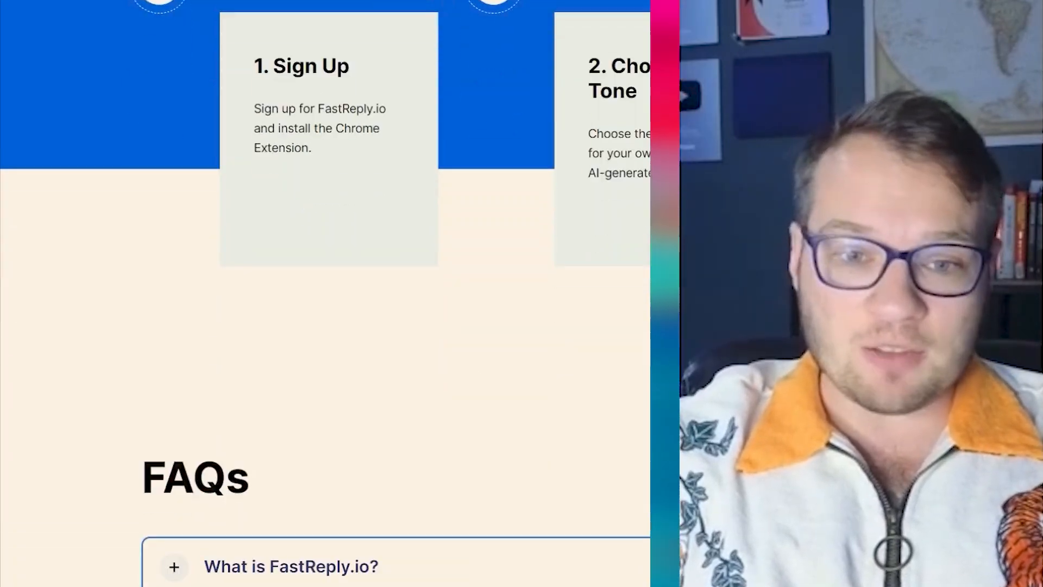
{"action": "scroll", "scroll_direction": "up", "scroll_amount": 3}
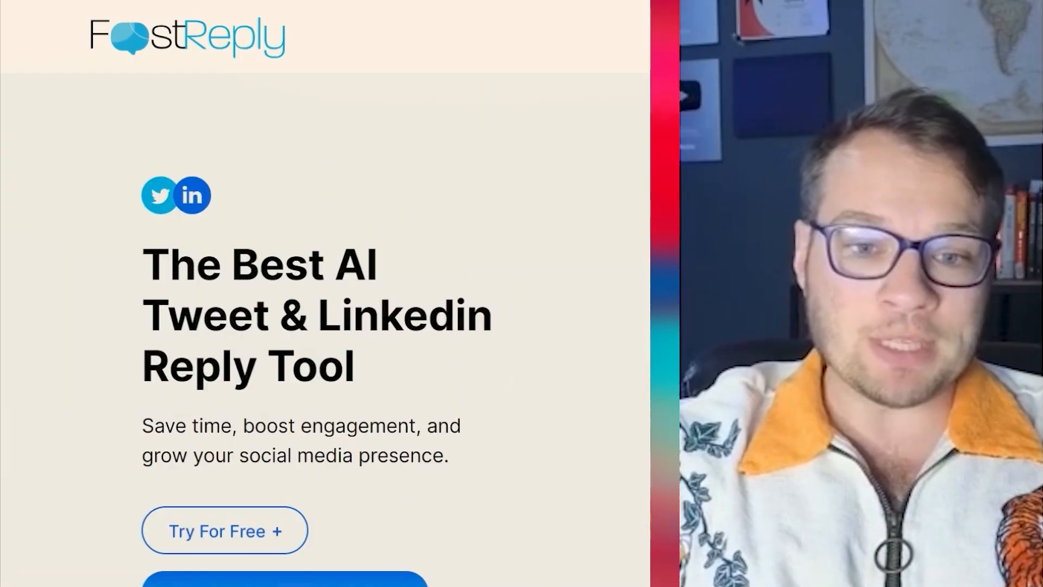
{"action": "scroll", "scroll_direction": "down", "scroll_amount": 3}
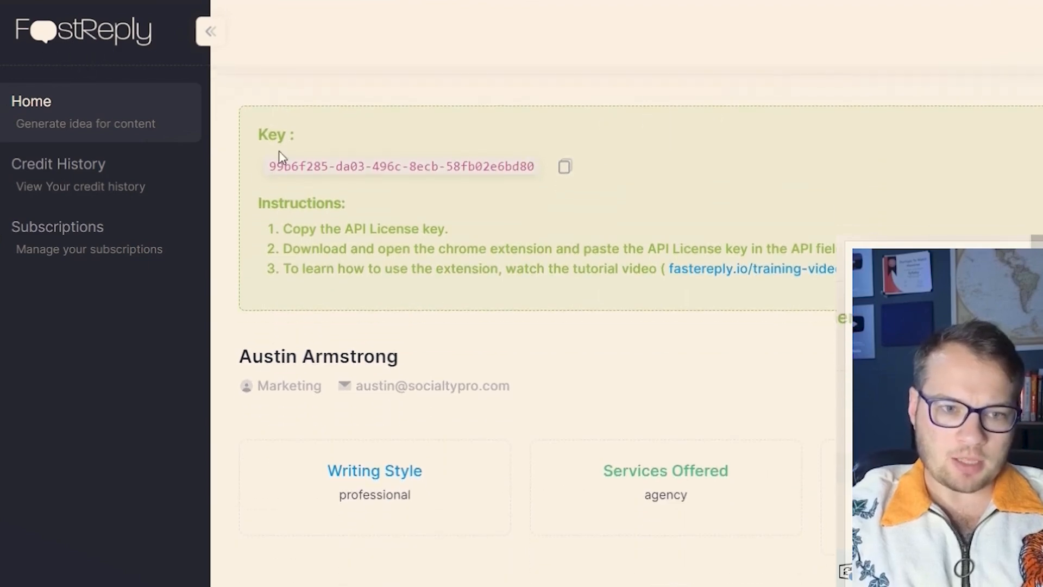
{"action": "scroll", "scroll_direction": "up", "scroll_amount": 3}
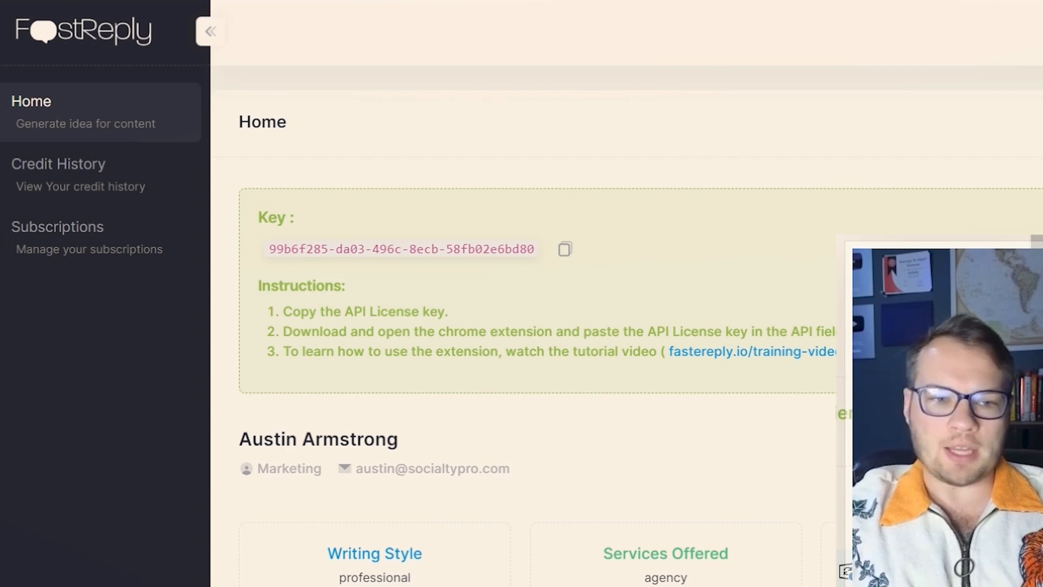
{"action": "triple_click", "coordinate": [399, 249]}
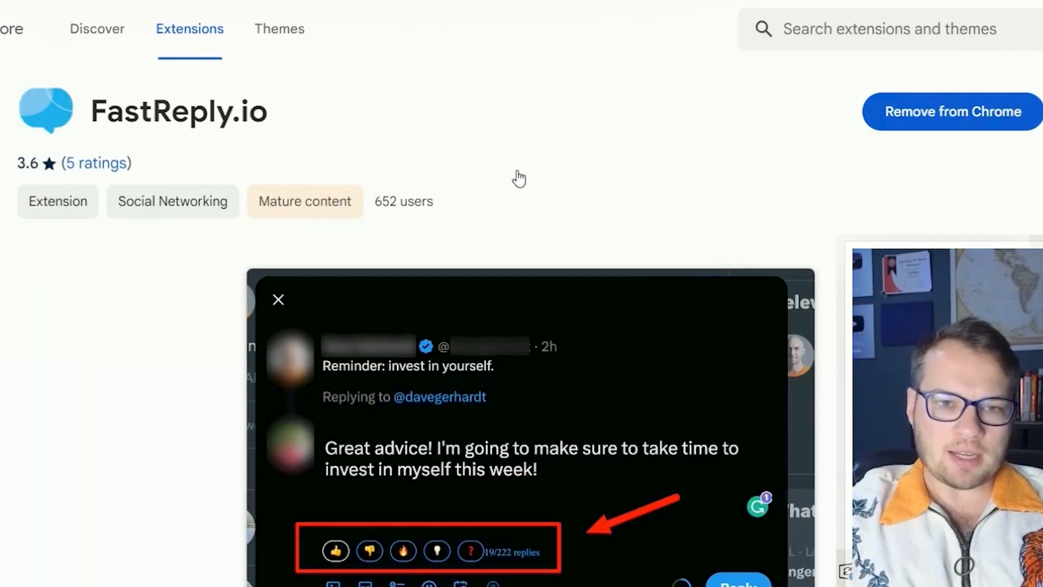
- View the FastReply.io Web Store listing and scroll to its Overview section
{"action": "double_click", "coordinate": [179, 110]}
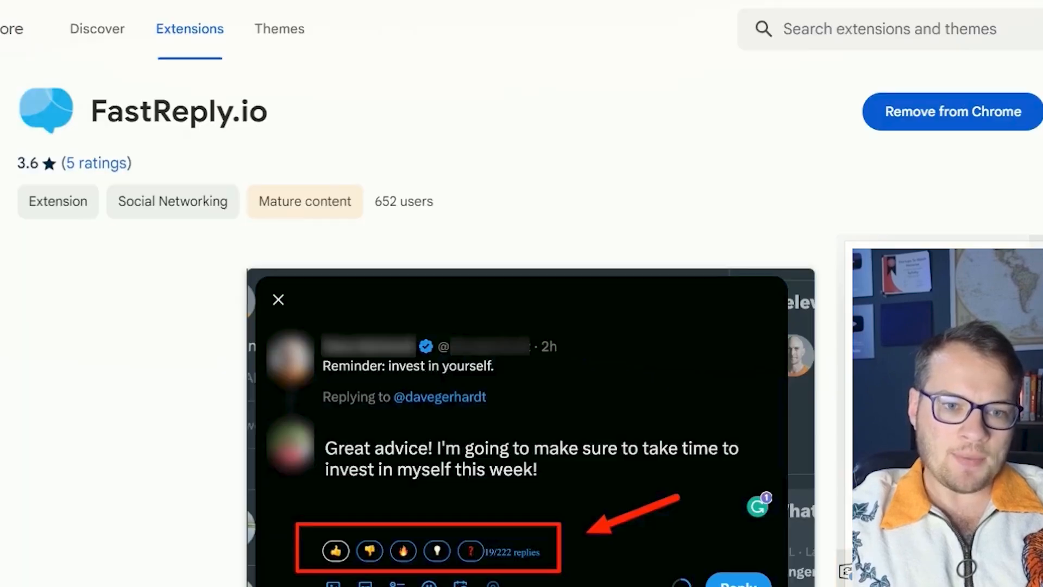
{"action": "scroll", "scroll_direction": "down", "scroll_amount": 3}
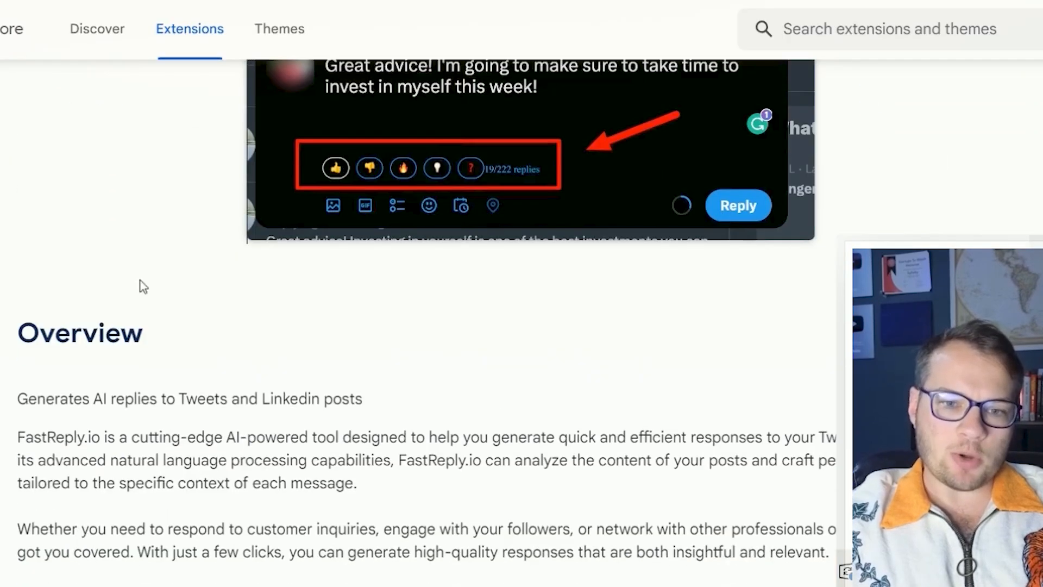
{"action": "scroll", "scroll_direction": "up", "scroll_amount": 3}
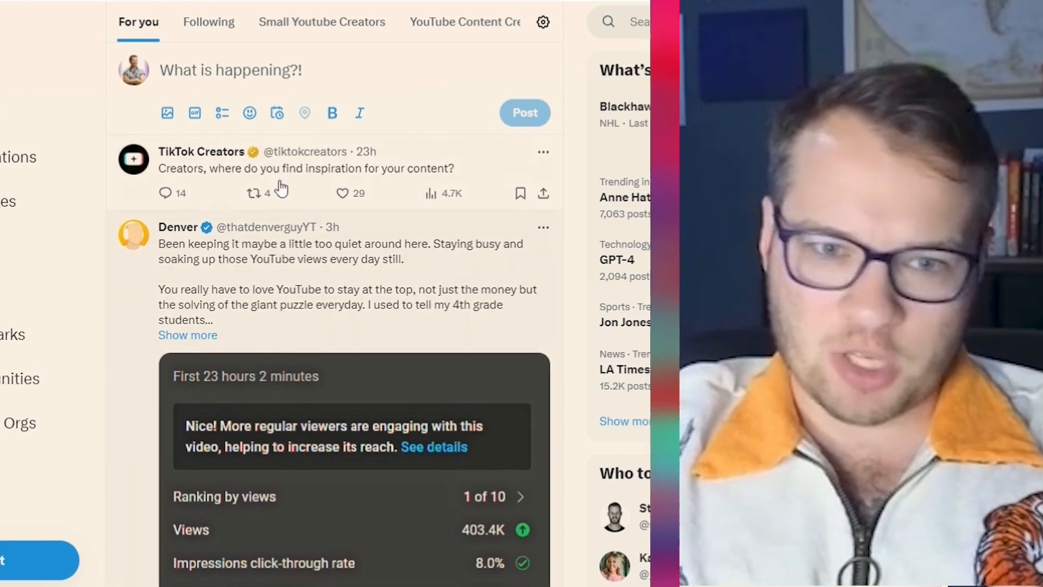
{"action": "mouse_move", "coordinate": [449, 172]}
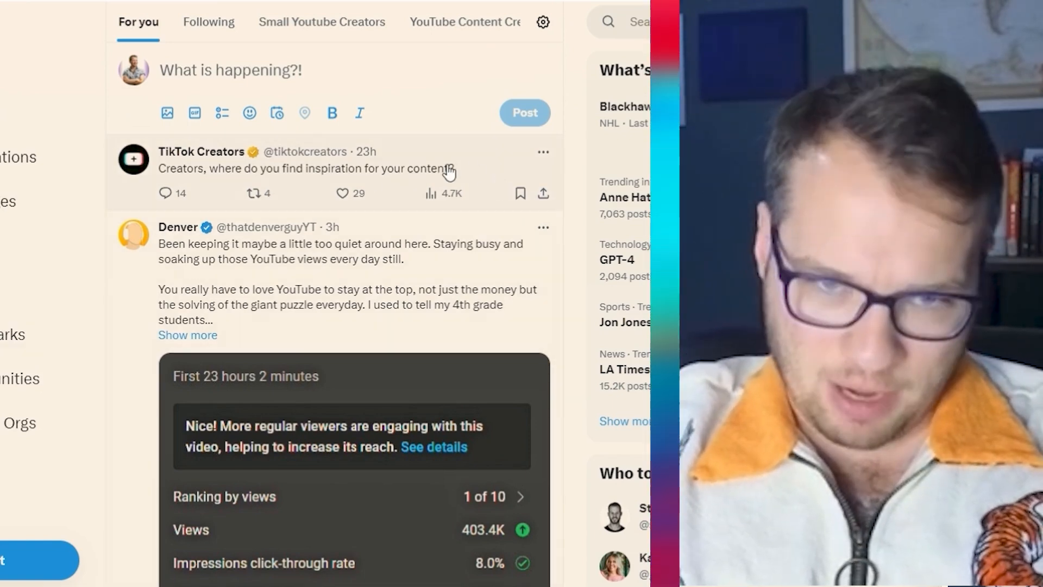
{"action": "mouse_move", "coordinate": [231, 176]}
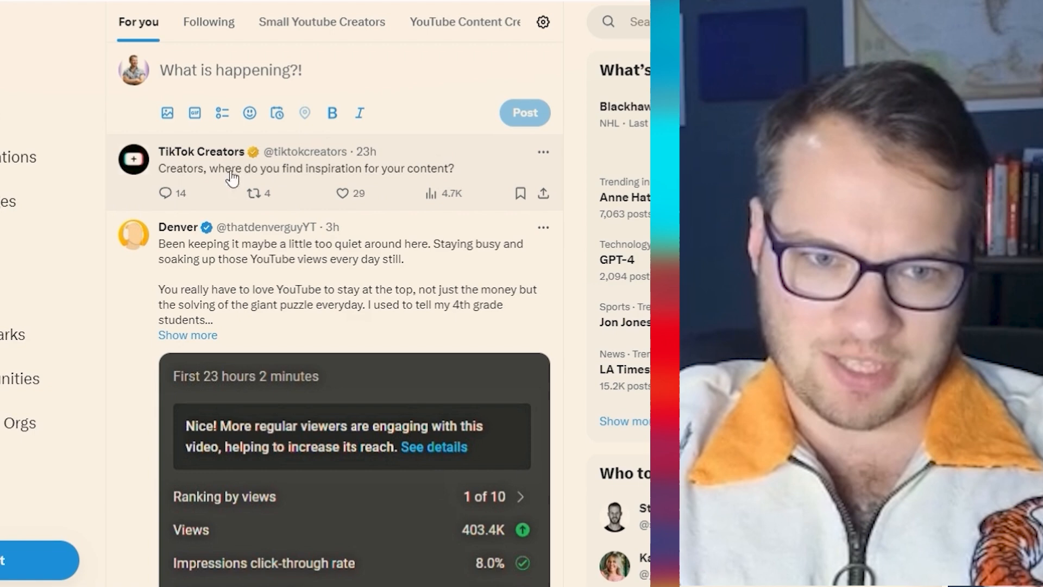
{"action": "mouse_move", "coordinate": [409, 172]}
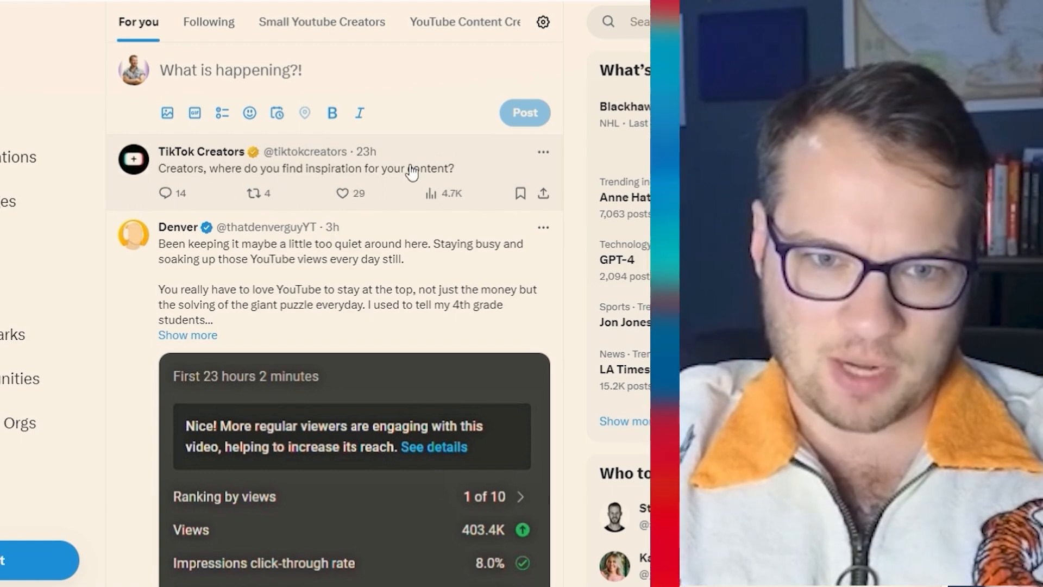
- Post a FastReply-generated reply under the TikTok Creators inspiration post, then start an AI search
{"action": "left_click", "coordinate": [305, 169]}
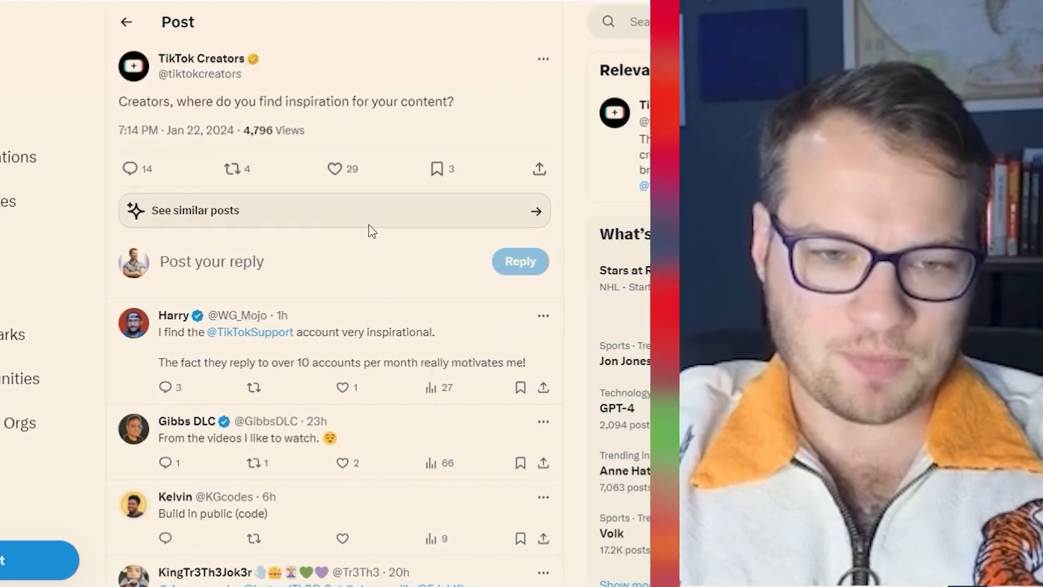
{"action": "left_click", "coordinate": [211, 261]}
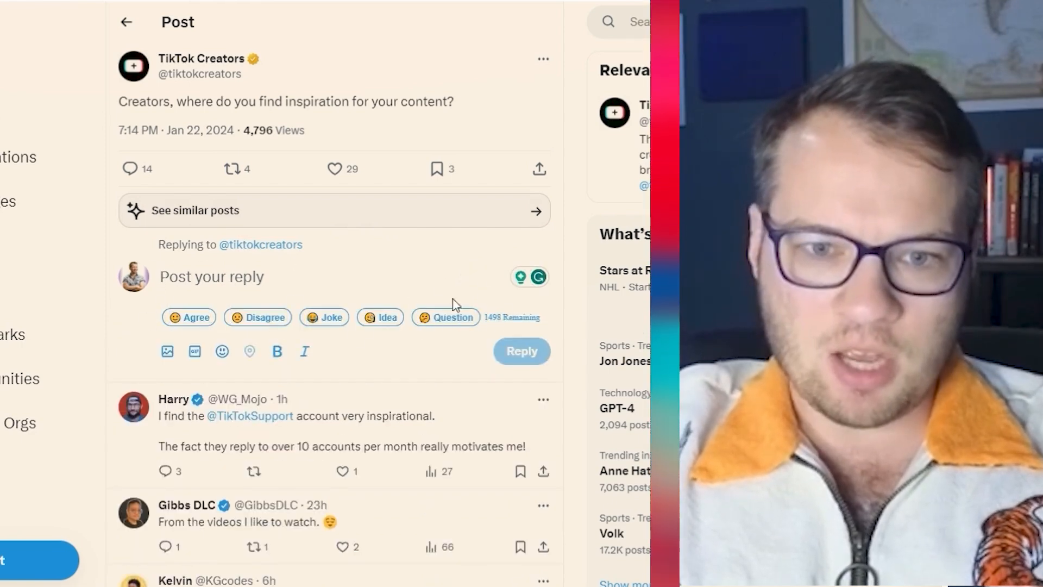
{"action": "mouse_move", "coordinate": [226, 336]}
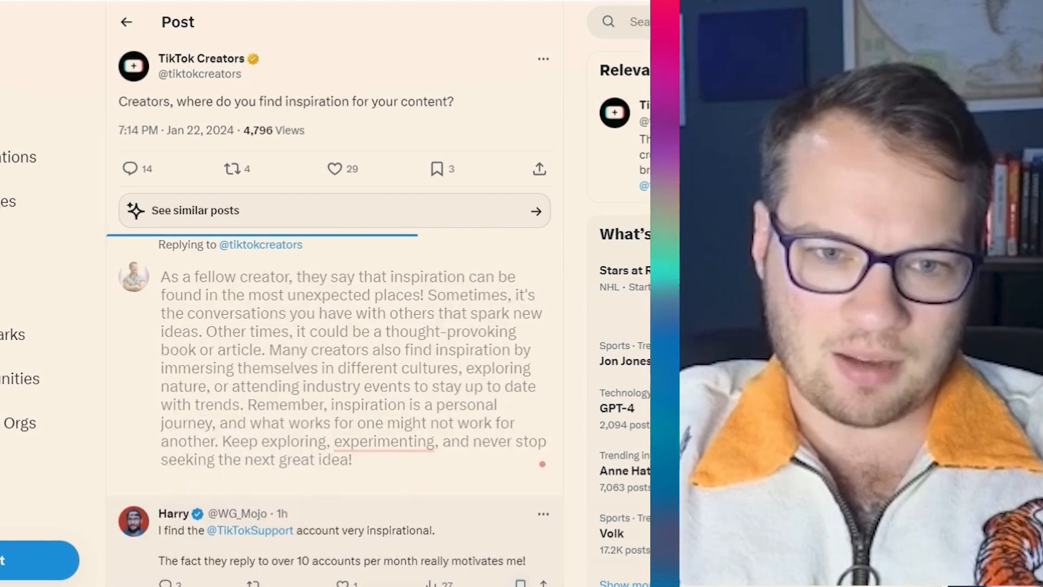
{"action": "left_click", "coordinate": [125, 22]}
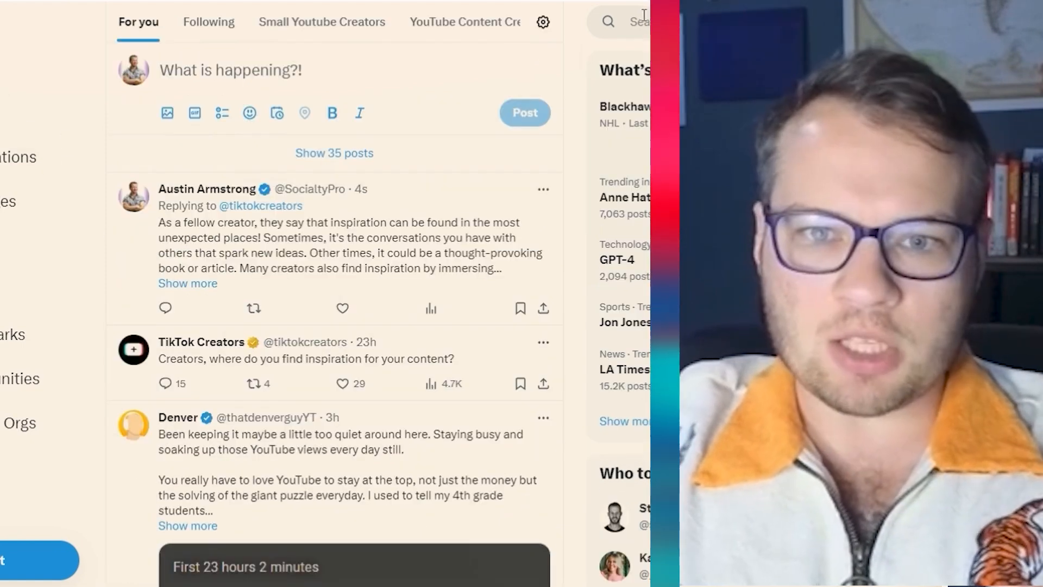
{"action": "left_click", "coordinate": [625, 22]}
{"action": "type", "text": "artificial intelligence"}
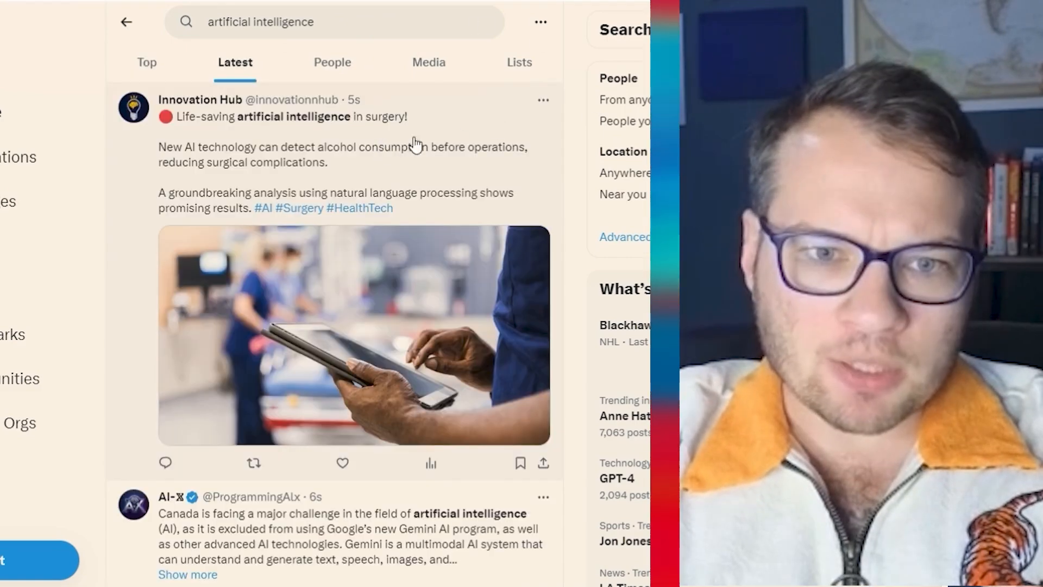
{"action": "mouse_move", "coordinate": [206, 401]}
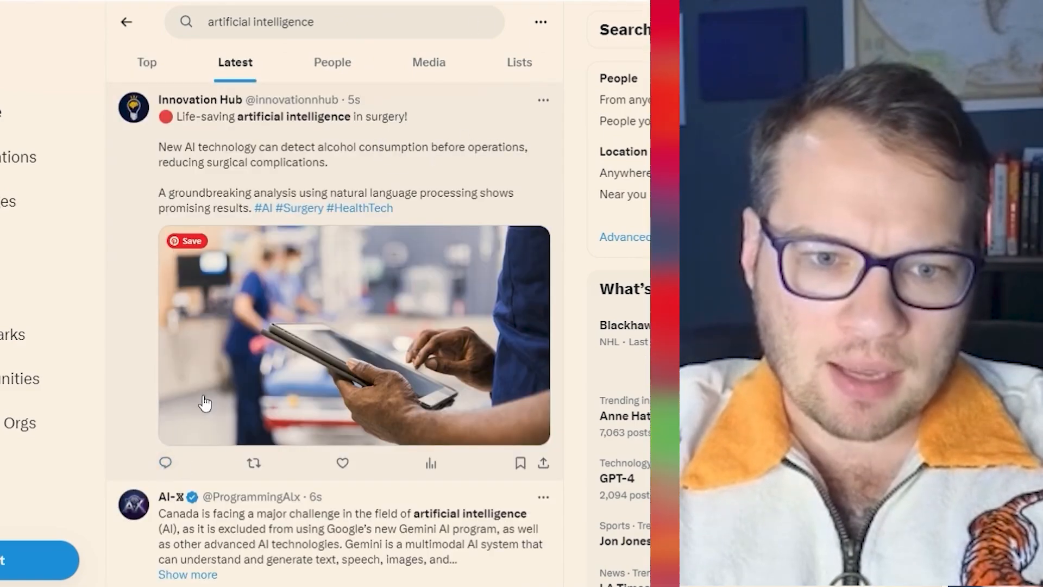
- Generate an agreeing FastReply reply on the post about Canada and AI
{"action": "left_click", "coordinate": [165, 462]}
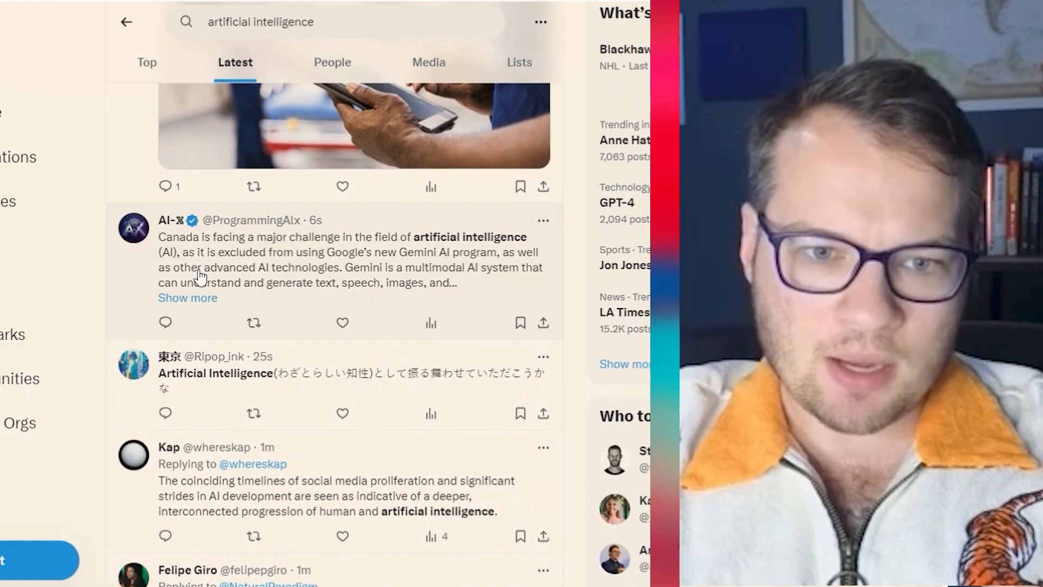
{"action": "left_click", "coordinate": [166, 322]}
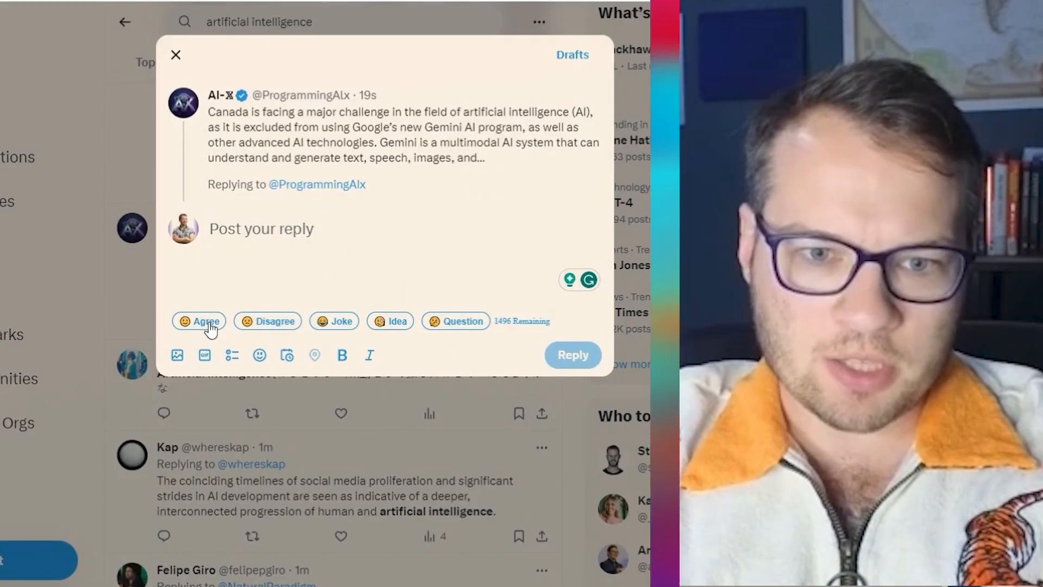
{"action": "left_click", "coordinate": [175, 54]}
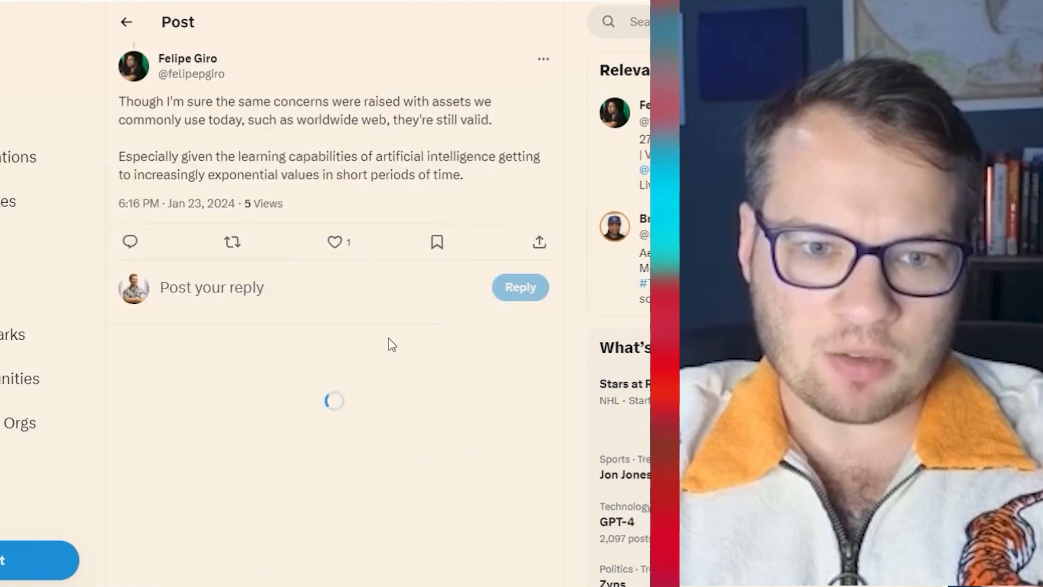
- Post the generated reply under the AI concerns post and go to Explore trends
{"action": "left_click", "coordinate": [211, 287]}
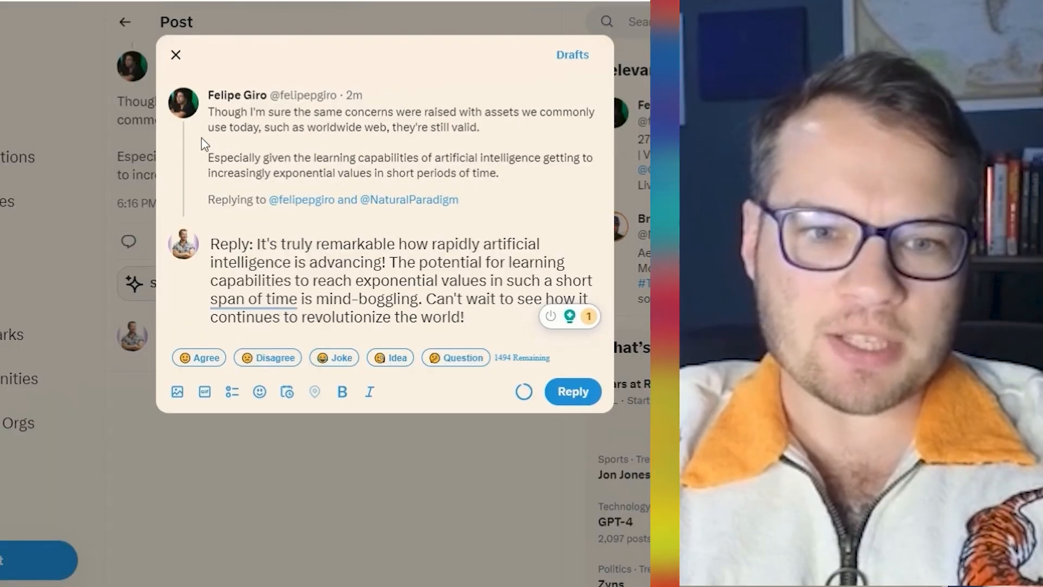
{"action": "left_click_drag", "start_coordinate": [208, 111], "coordinate": [496, 173]}
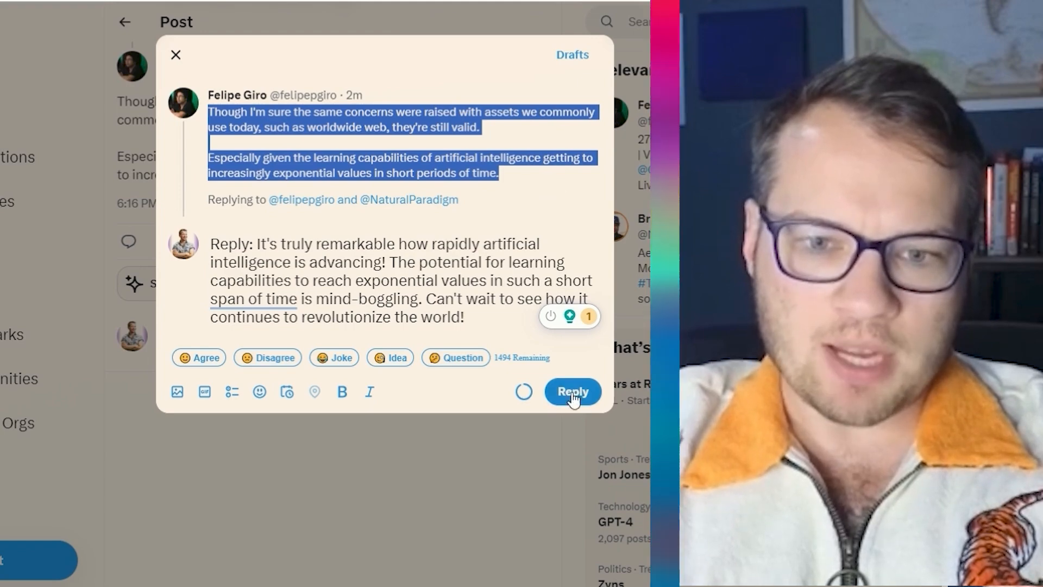
{"action": "left_click", "coordinate": [572, 391]}
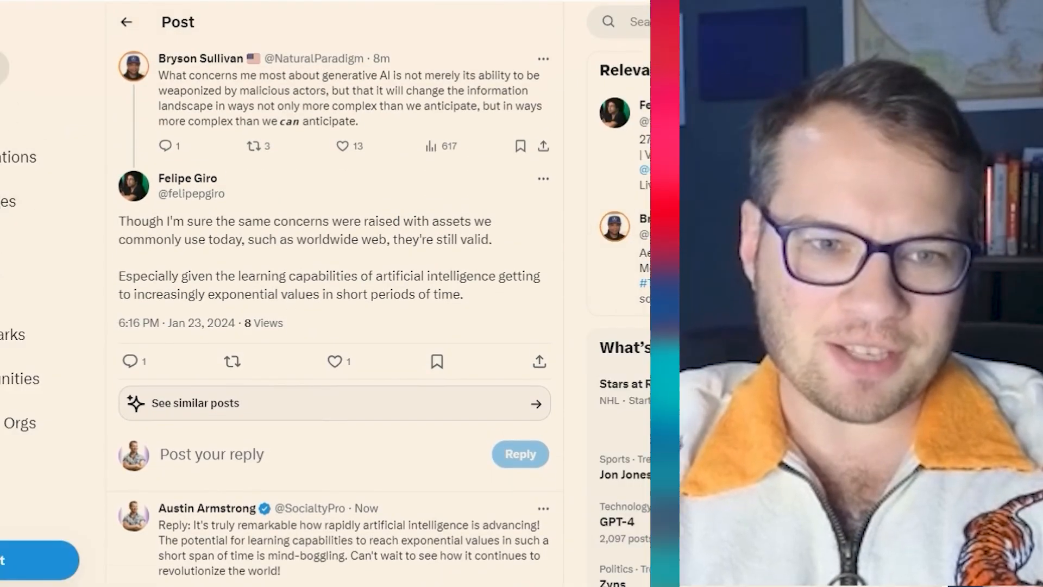
{"action": "left_click", "coordinate": [127, 22]}
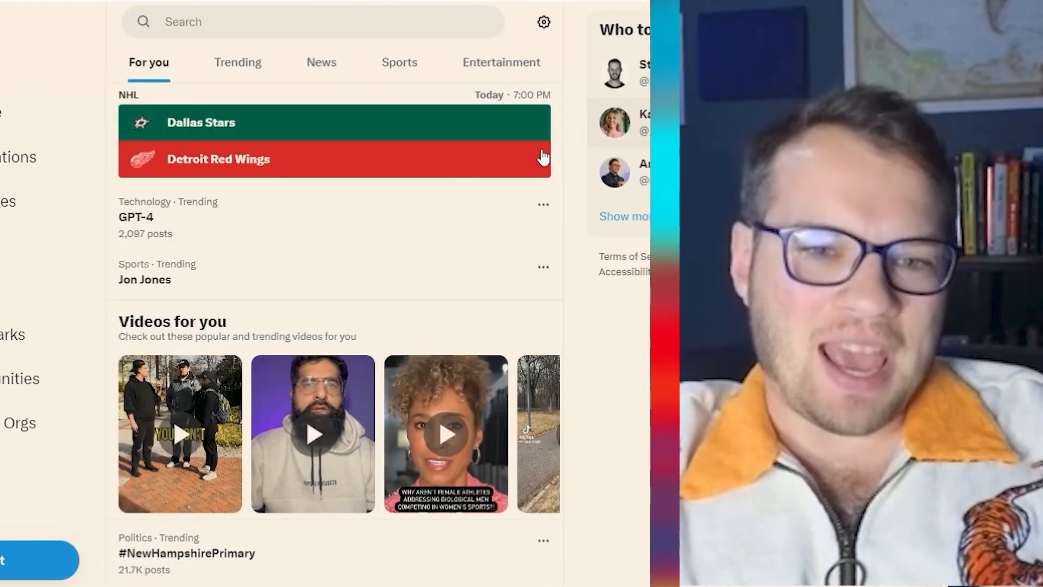
- Scroll the trending list and open the GPT-4 trend's search results
{"action": "scroll", "scroll_direction": "down", "scroll_amount": 3}
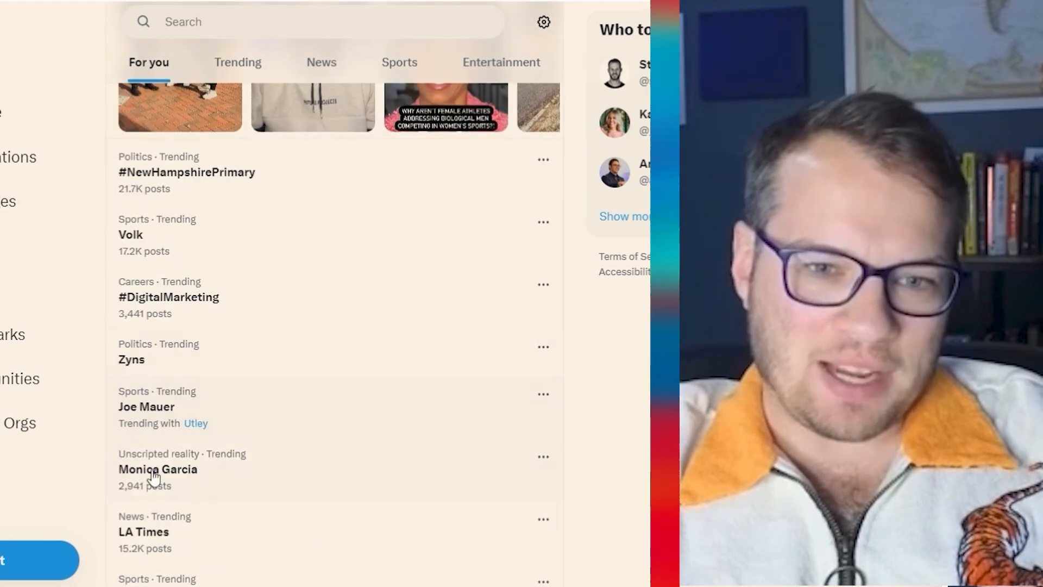
{"action": "scroll", "scroll_direction": "up", "scroll_amount": 3}
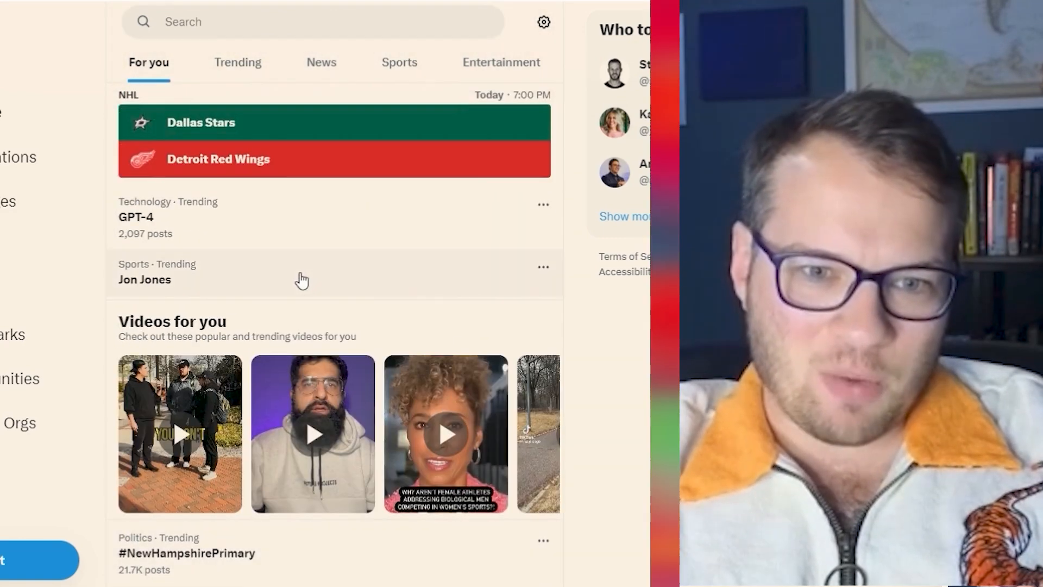
{"action": "left_click", "coordinate": [136, 216]}
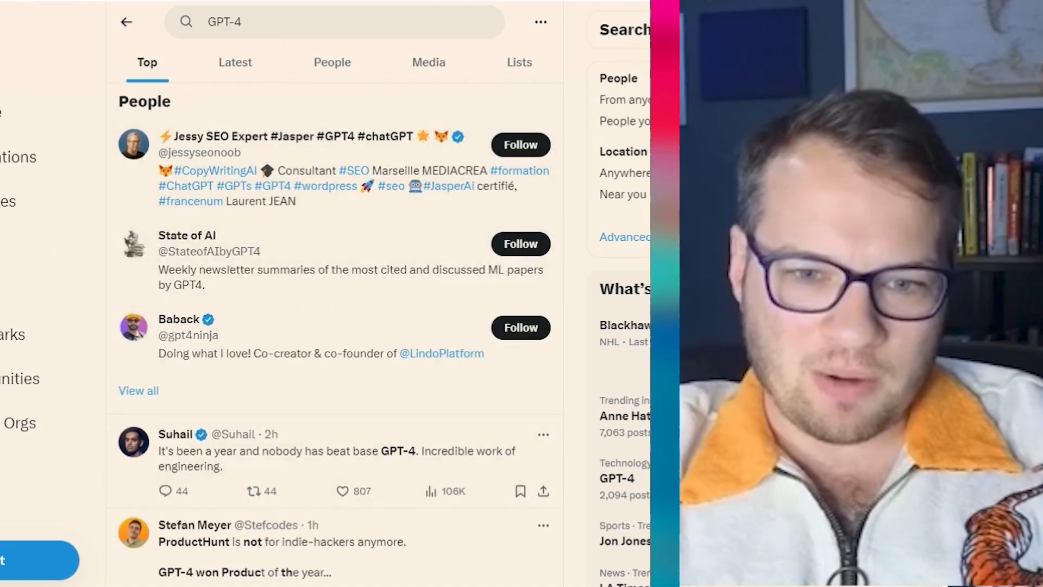
{"action": "left_click", "coordinate": [336, 451]}
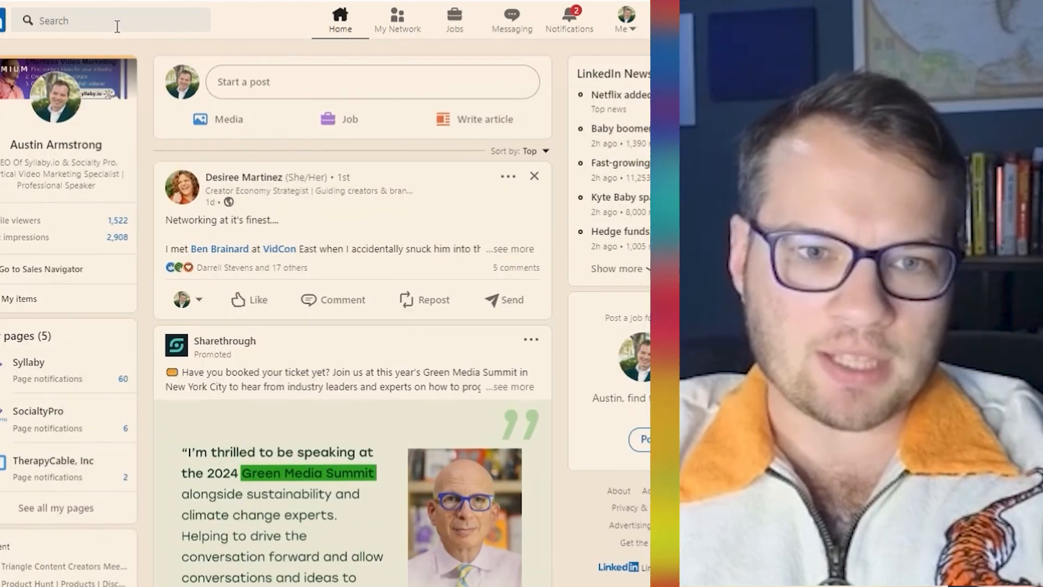
- Search #ai posts and post a FastReply comment on the InformationWeek Deloitte article
{"action": "type", "text": "#"}
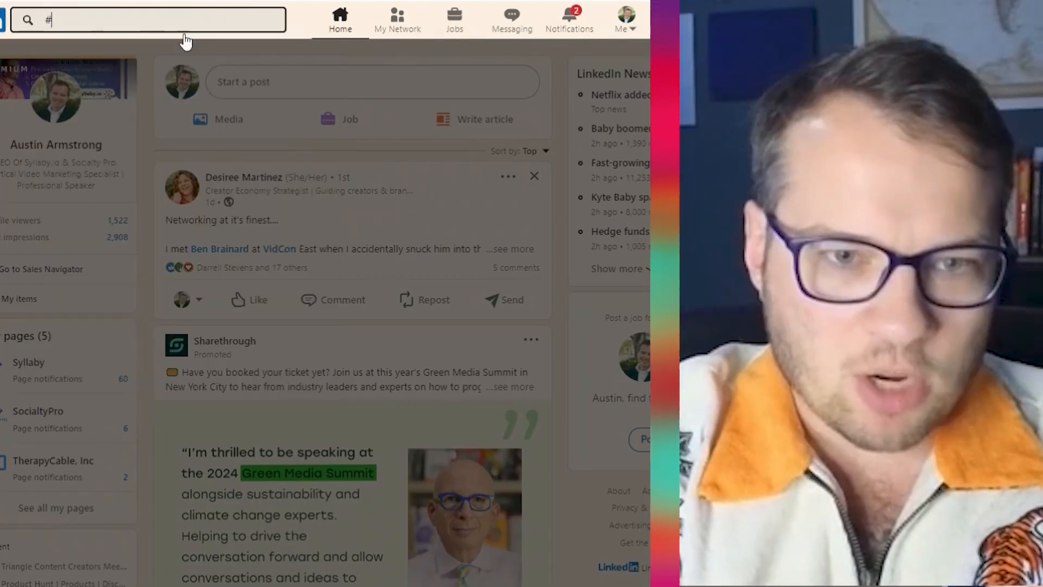
{"action": "type", "text": "ai"}
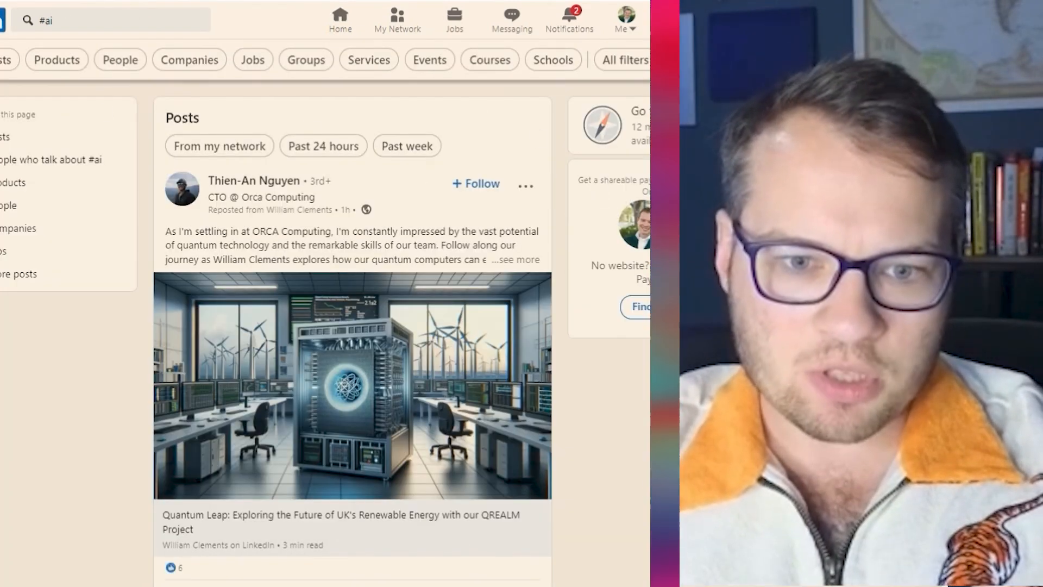
{"action": "scroll", "scroll_direction": "down", "scroll_amount": 3}
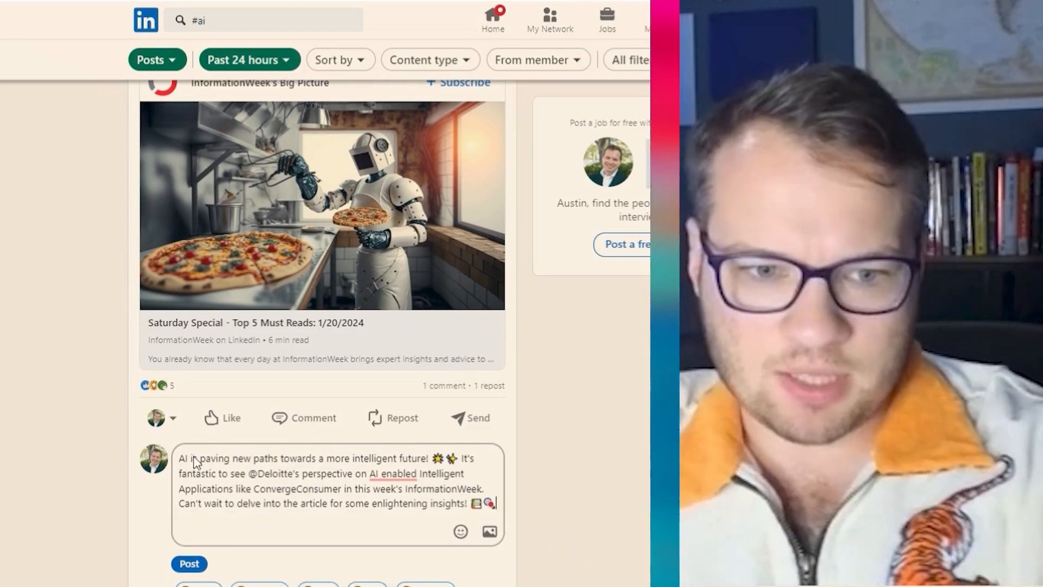
{"action": "left_click", "coordinate": [188, 564]}
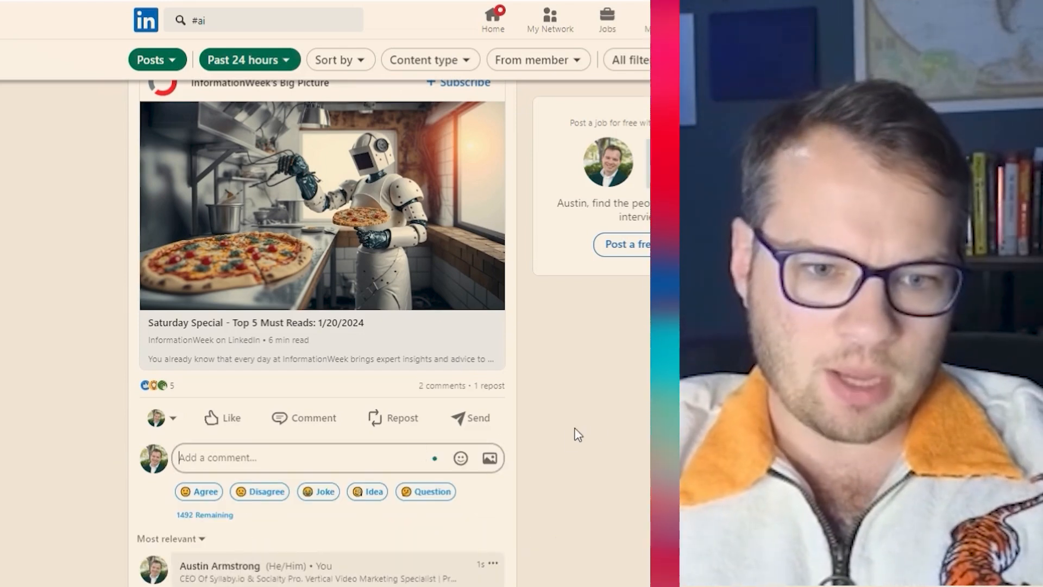
- Scroll the #ai feed to the Talk Nerdy To Me article for a second generated comment
{"action": "scroll", "scroll_direction": "down", "scroll_amount": 3}
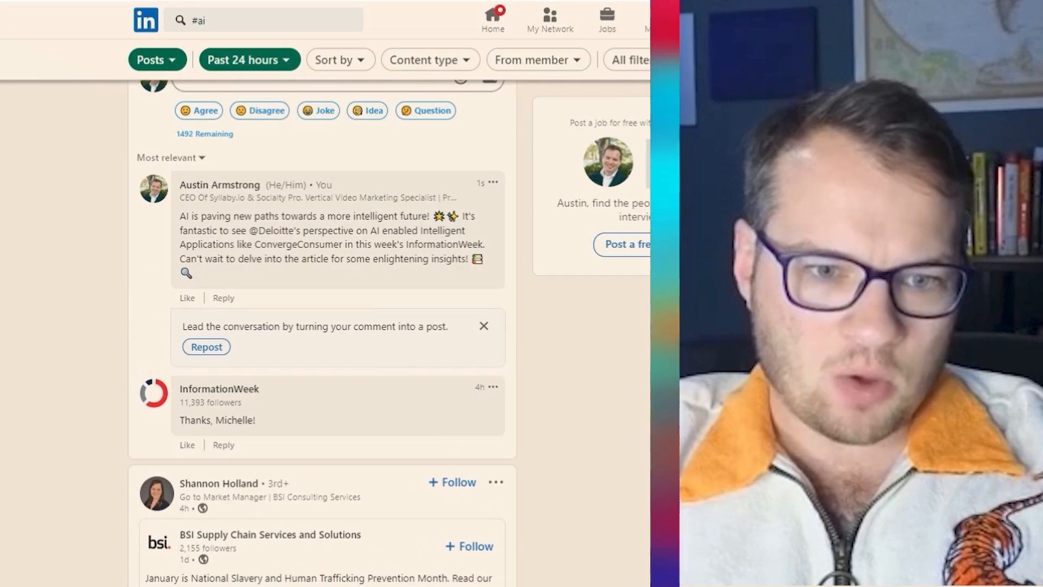
{"action": "scroll", "scroll_direction": "down", "scroll_amount": 3}
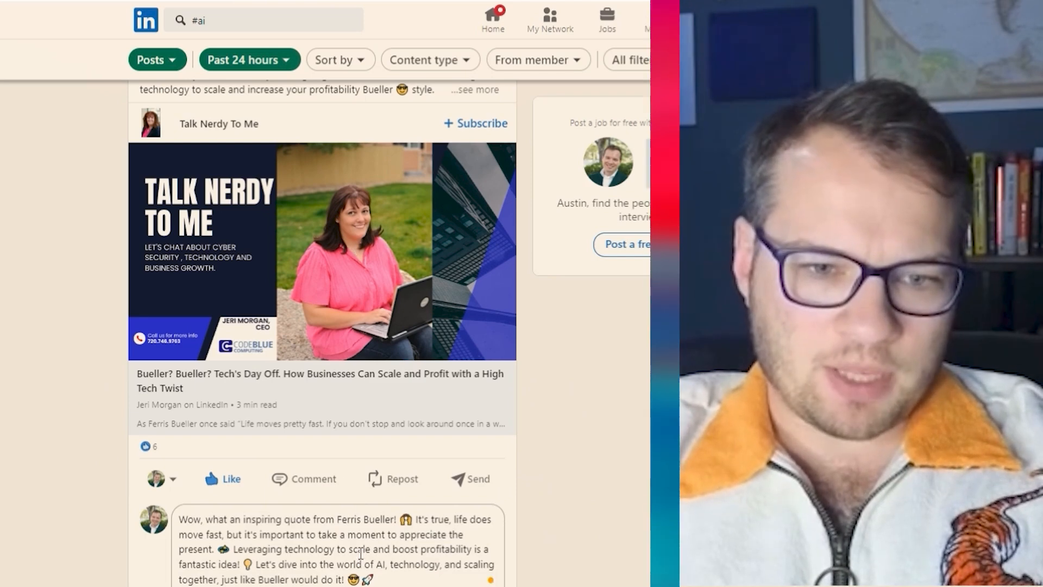
{"action": "scroll", "scroll_direction": "down", "scroll_amount": 3}
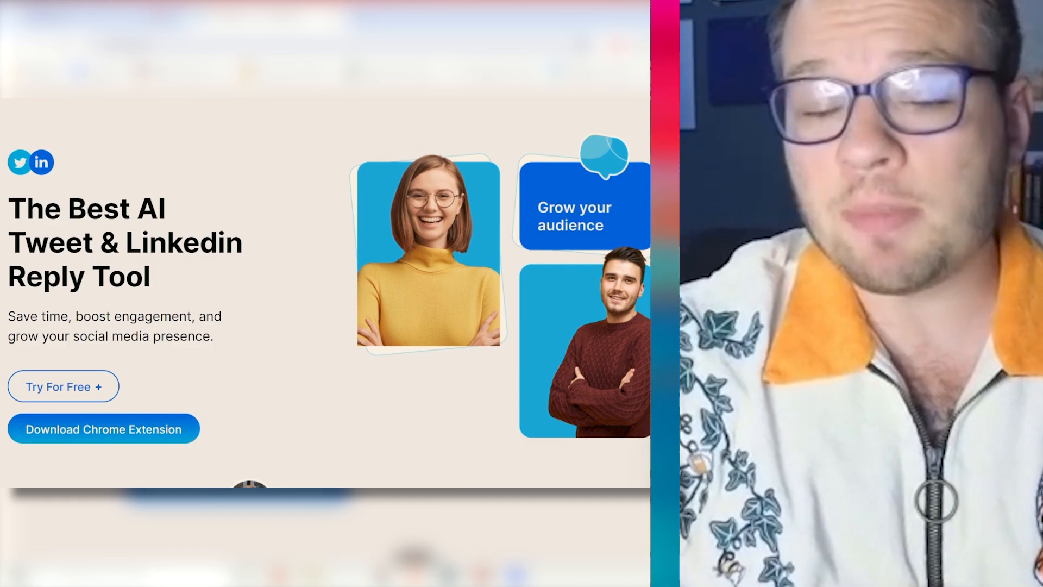
- Scroll the homepage to Plans and Pricing: Basic $10, Pro $20, Elite $40
{"action": "scroll", "scroll_direction": "up", "scroll_amount": 3}
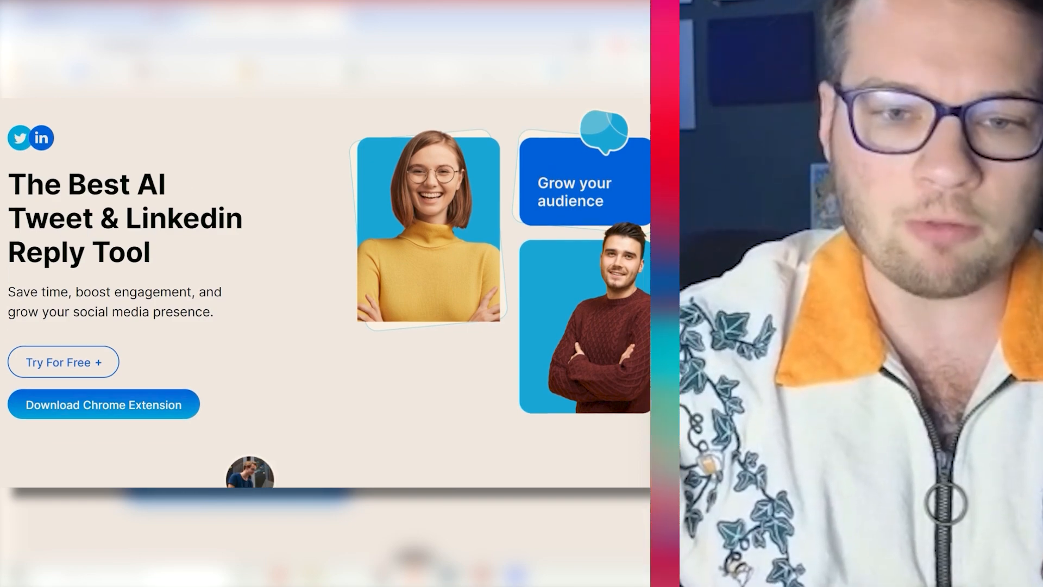
{"action": "scroll", "scroll_direction": "down", "scroll_amount": 3}
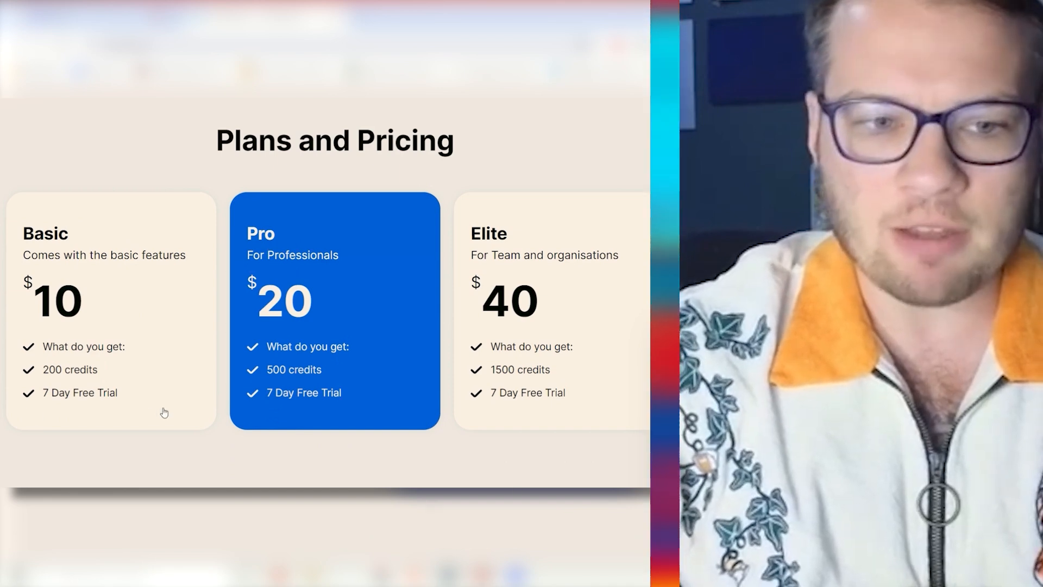
{"action": "mouse_move", "coordinate": [223, 278]}
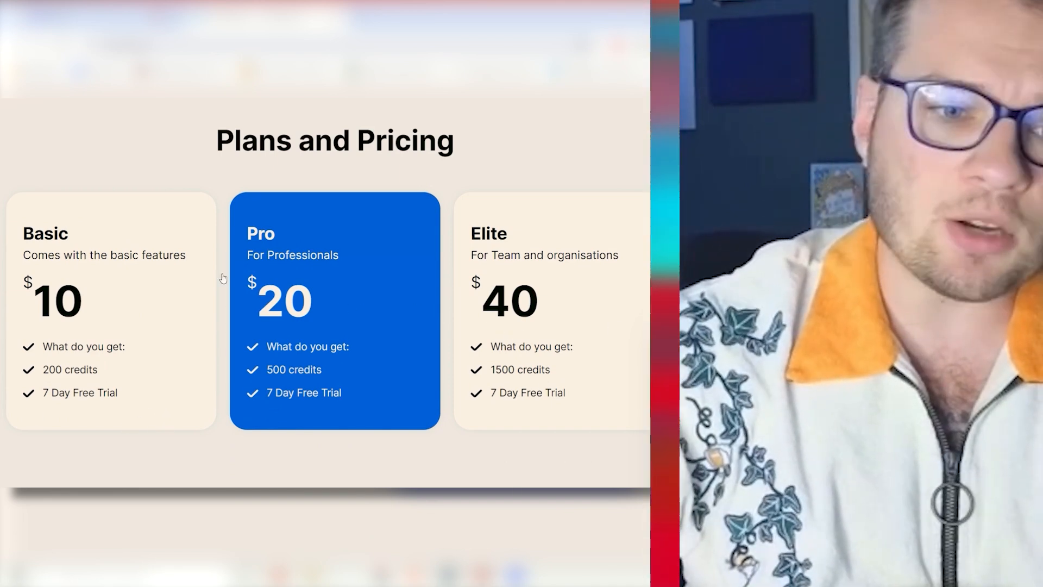
{"action": "mouse_move", "coordinate": [423, 278]}
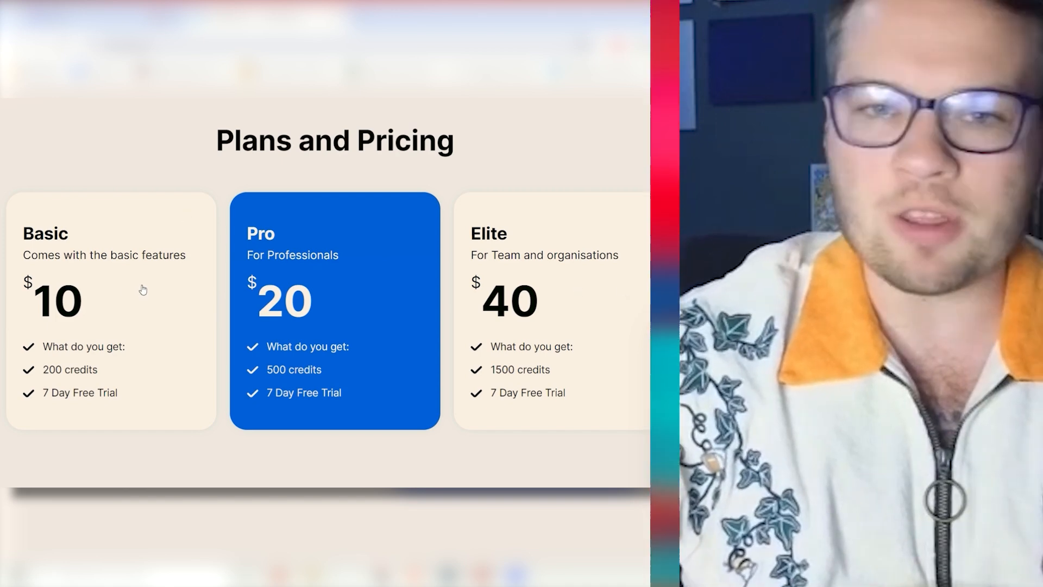
{"action": "mouse_move", "coordinate": [293, 291]}
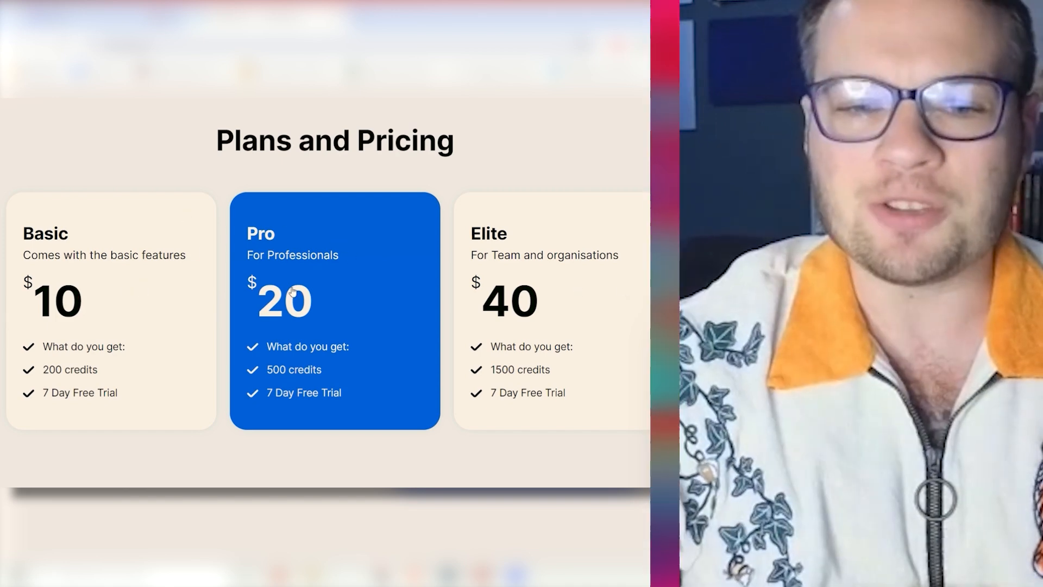
{"action": "mouse_move", "coordinate": [572, 205]}
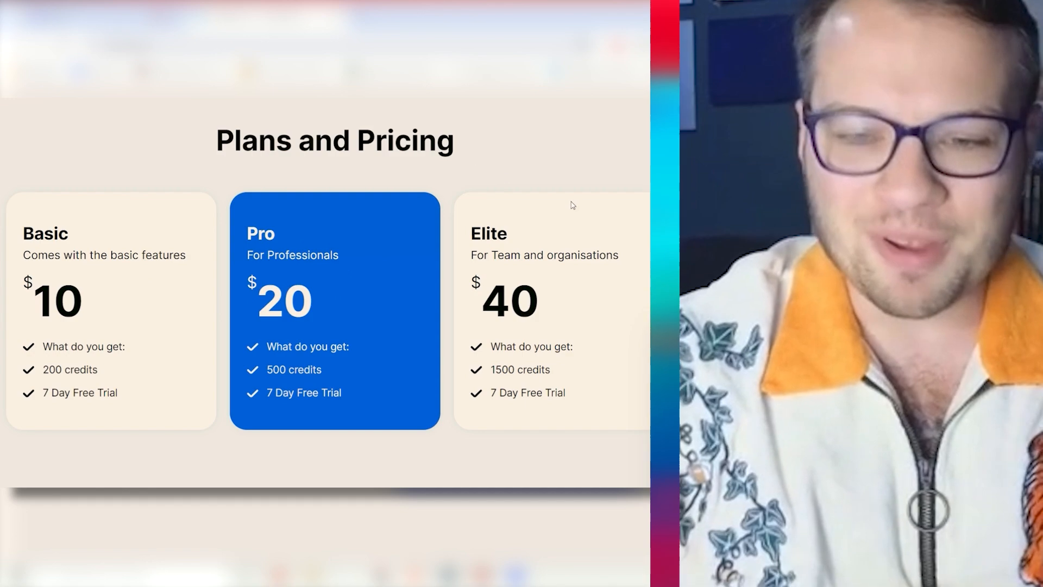